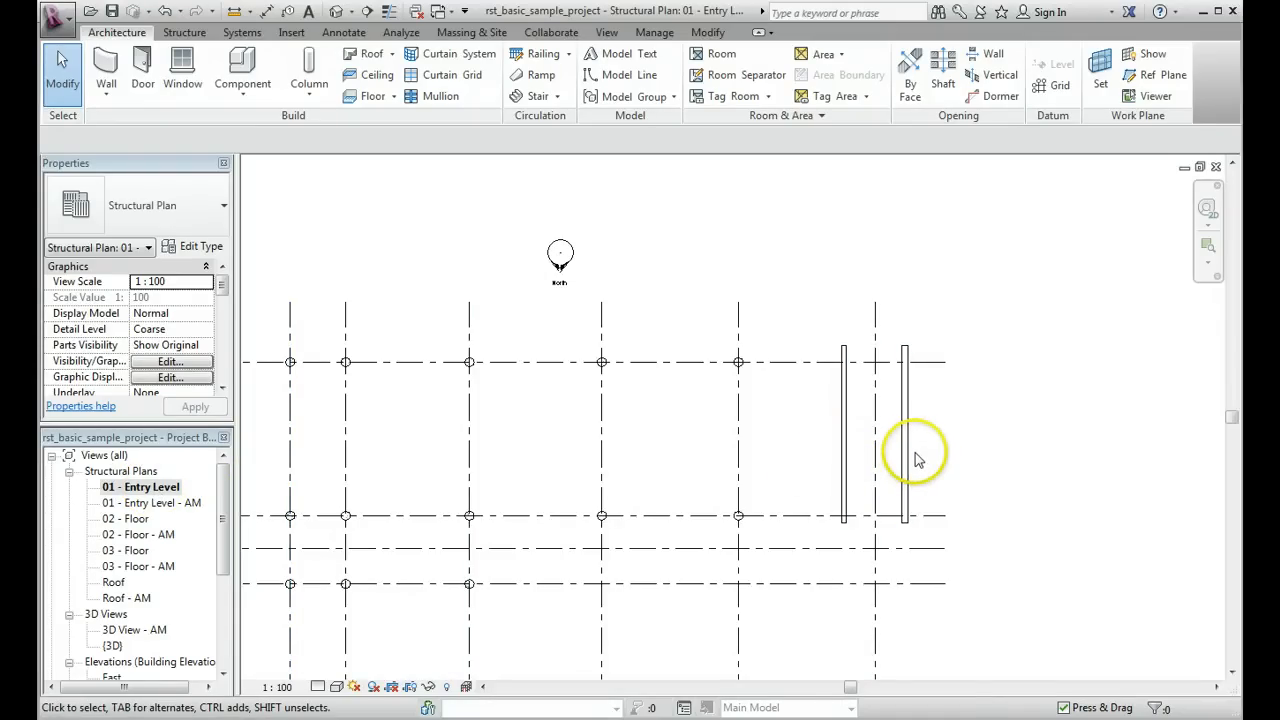
- Select the rightmost concrete exterior wall in the structural plan
left_click(904, 440)
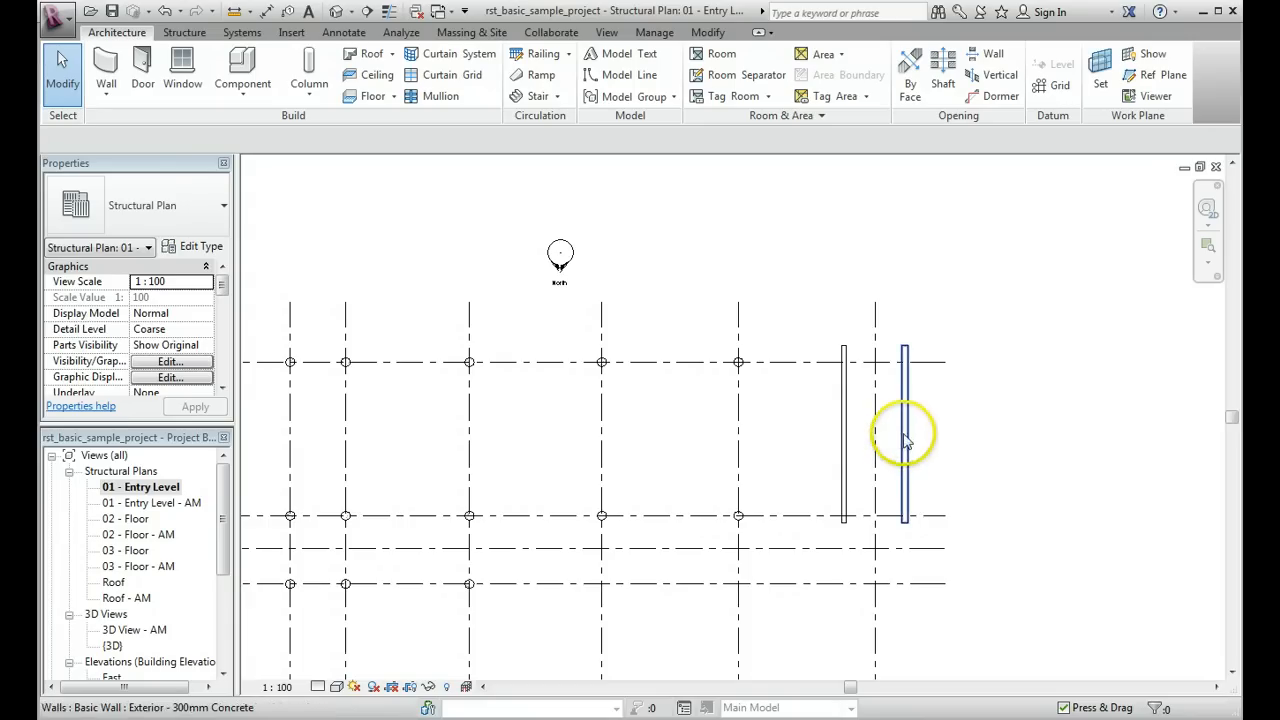
left_click(904, 436)
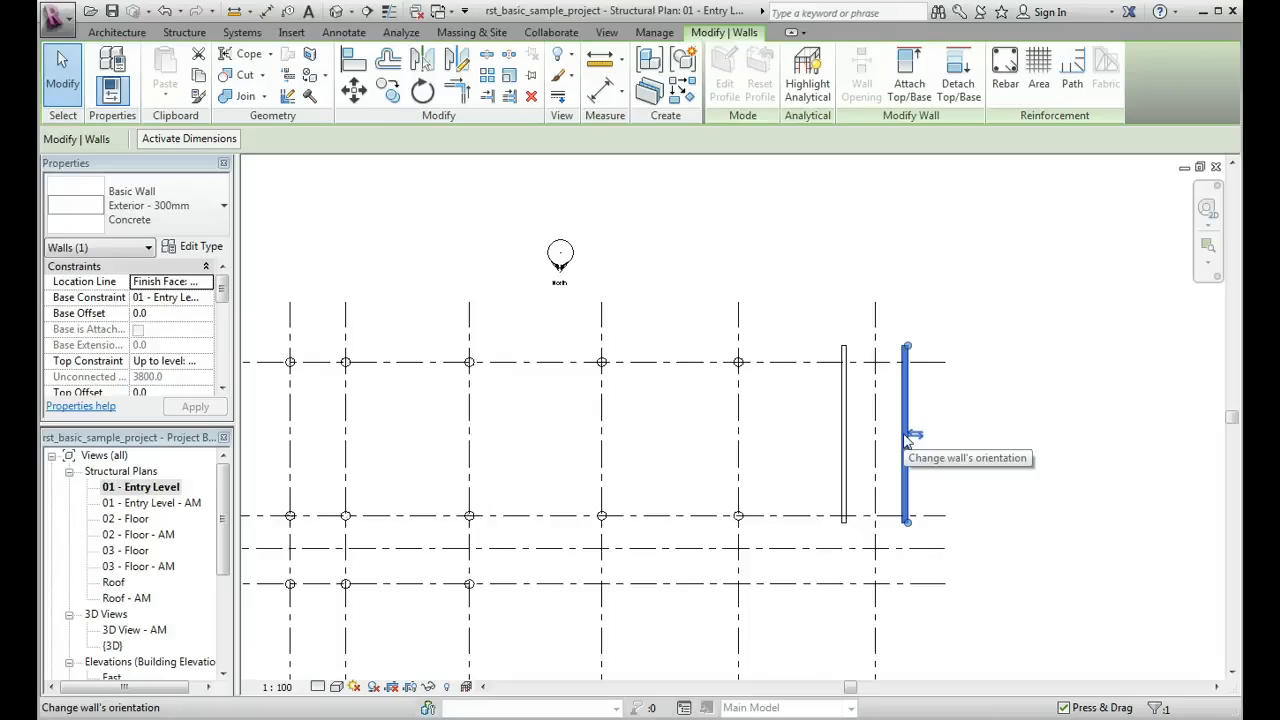
- Hide the selected rightmost wall in this view only via Hide in View > Elements
right_click(904, 436)
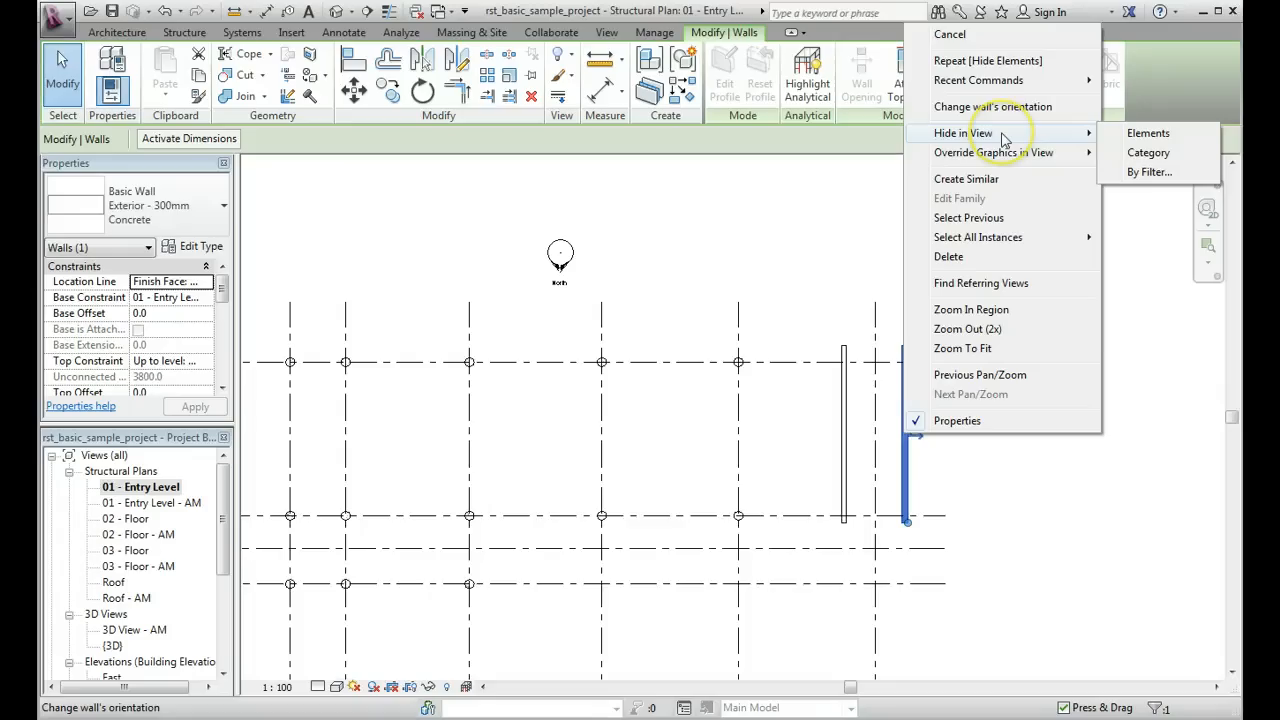
mouse_move(1148, 152)
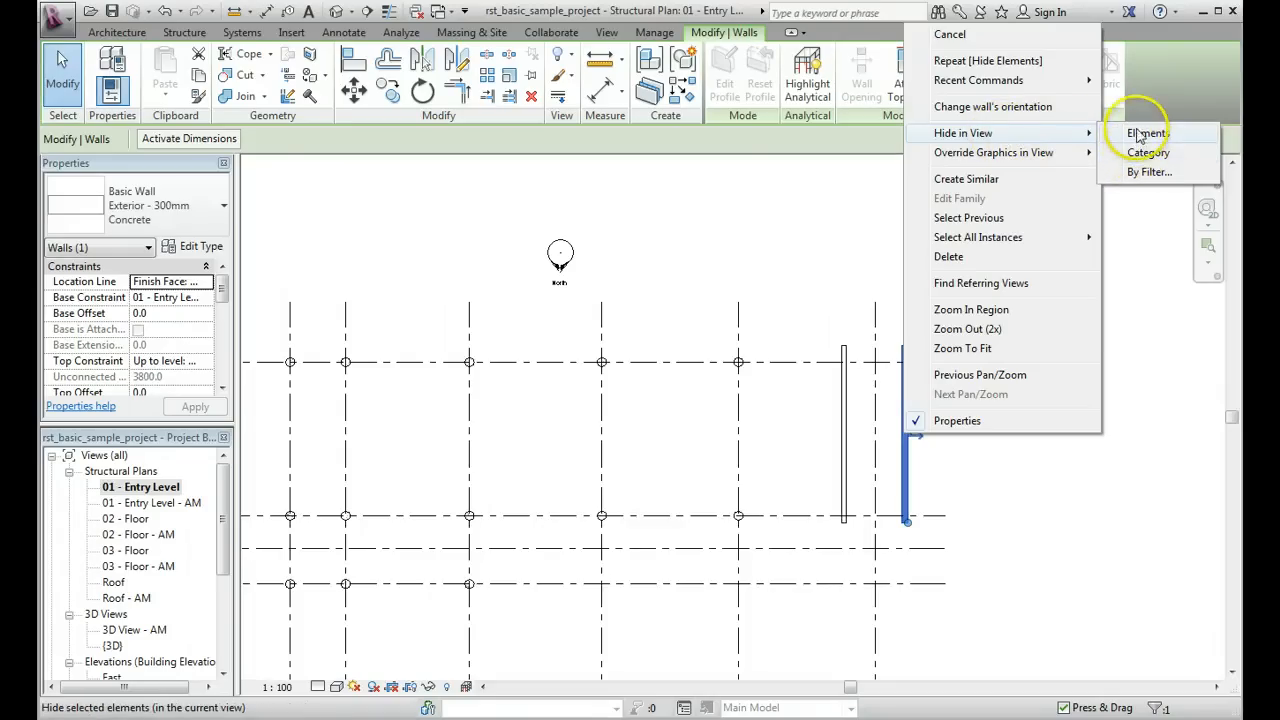
mouse_move(1148, 152)
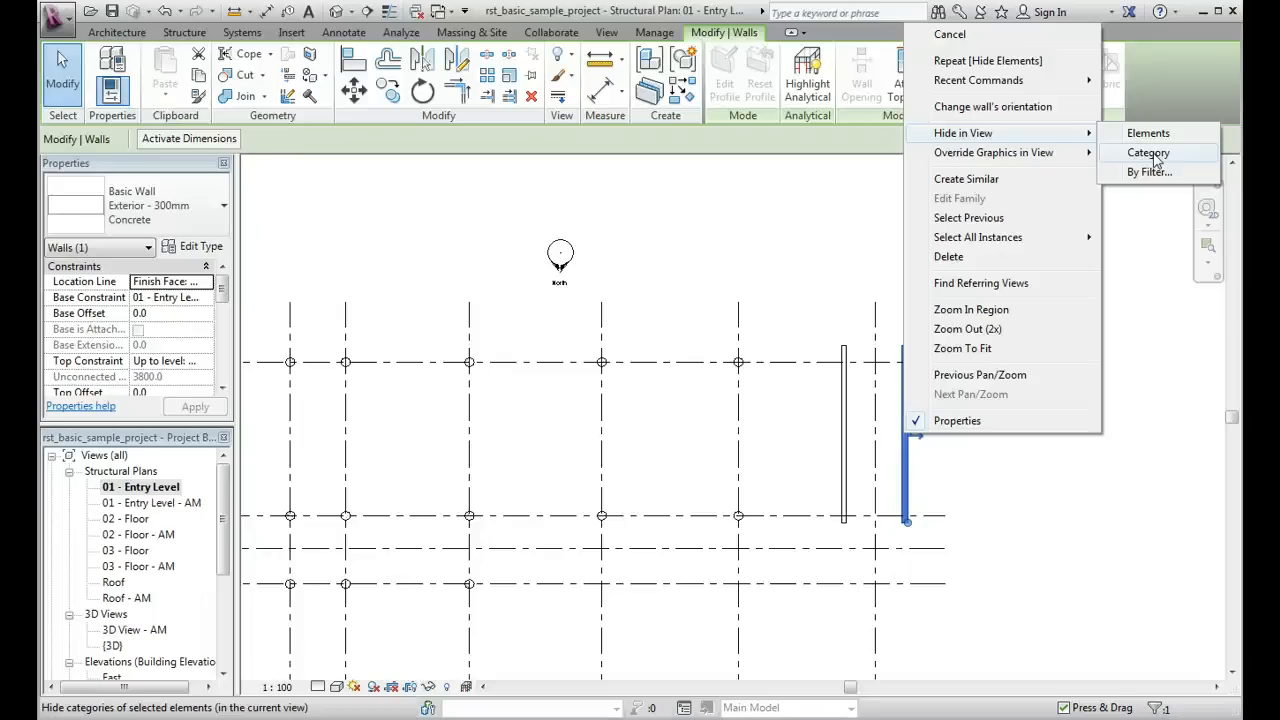
mouse_move(1148, 132)
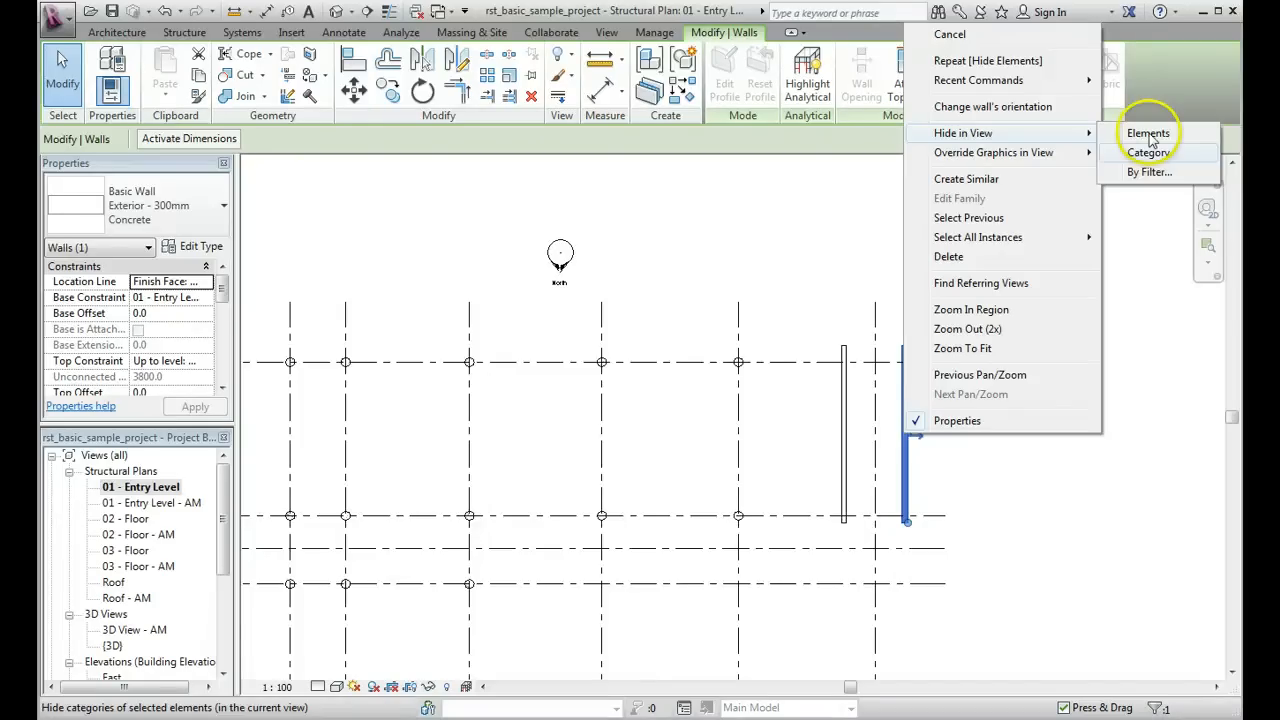
mouse_move(1148, 132)
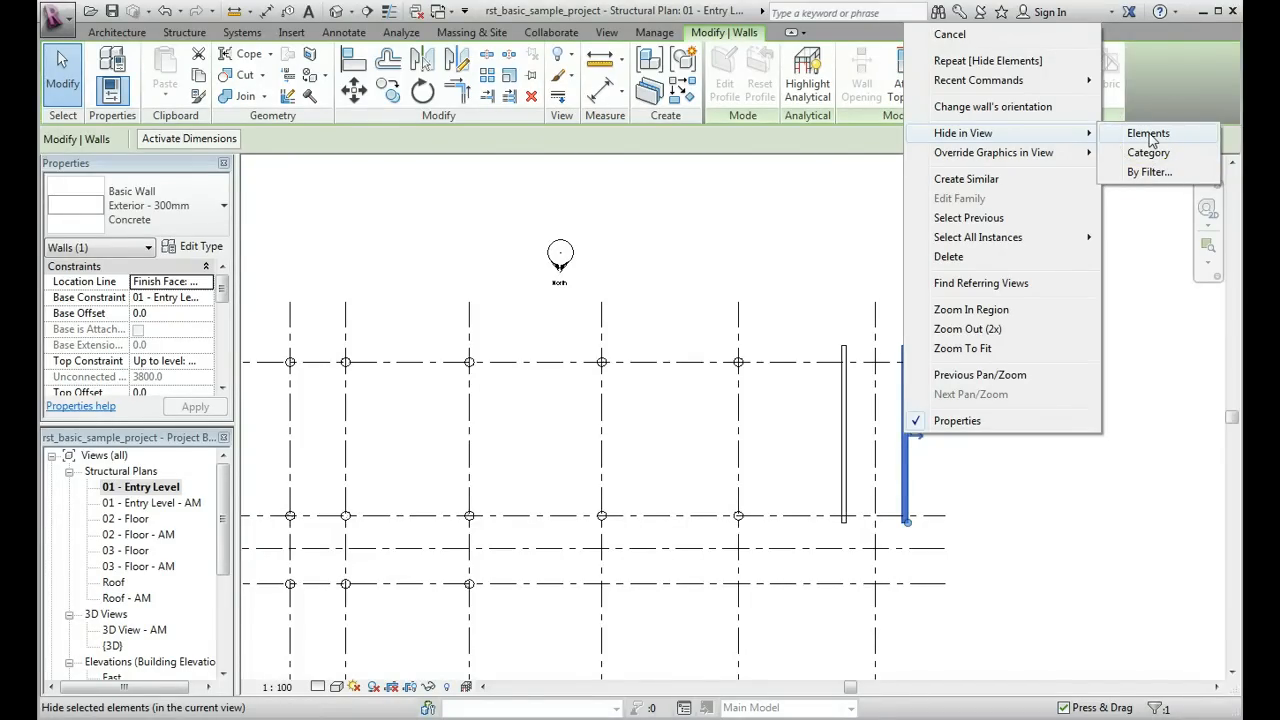
left_click(1148, 132)
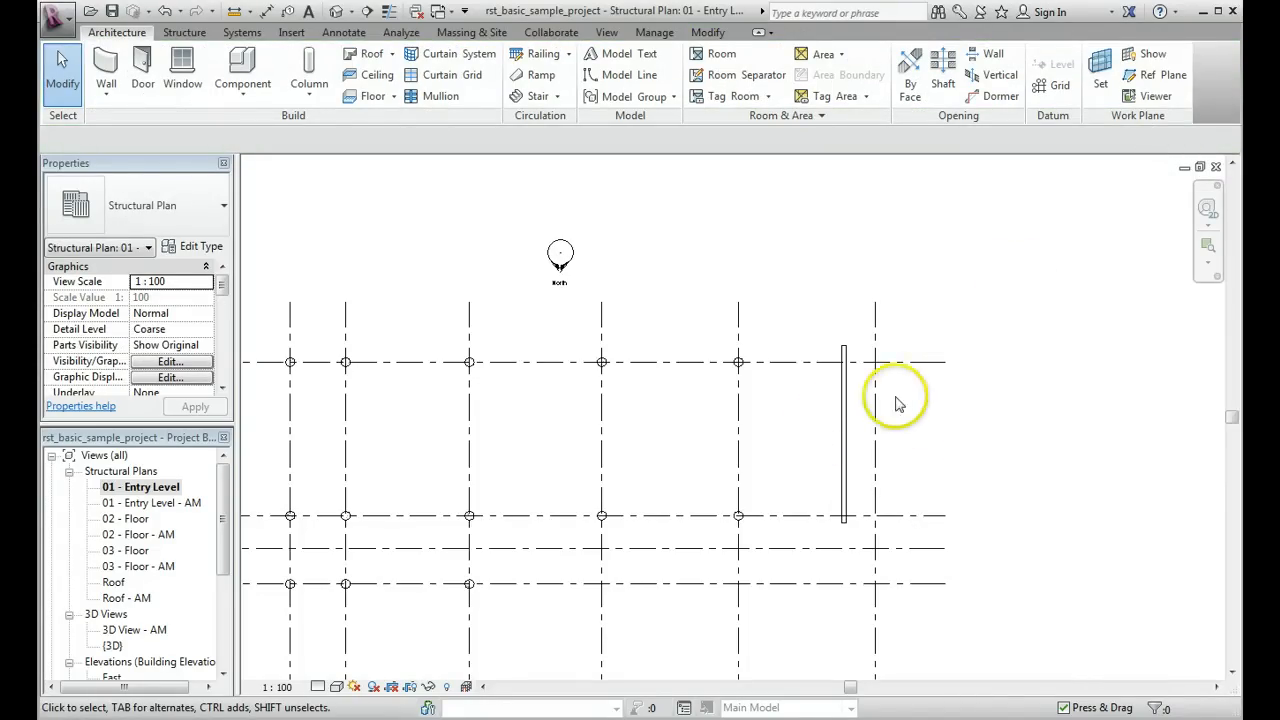
mouse_move(900, 504)
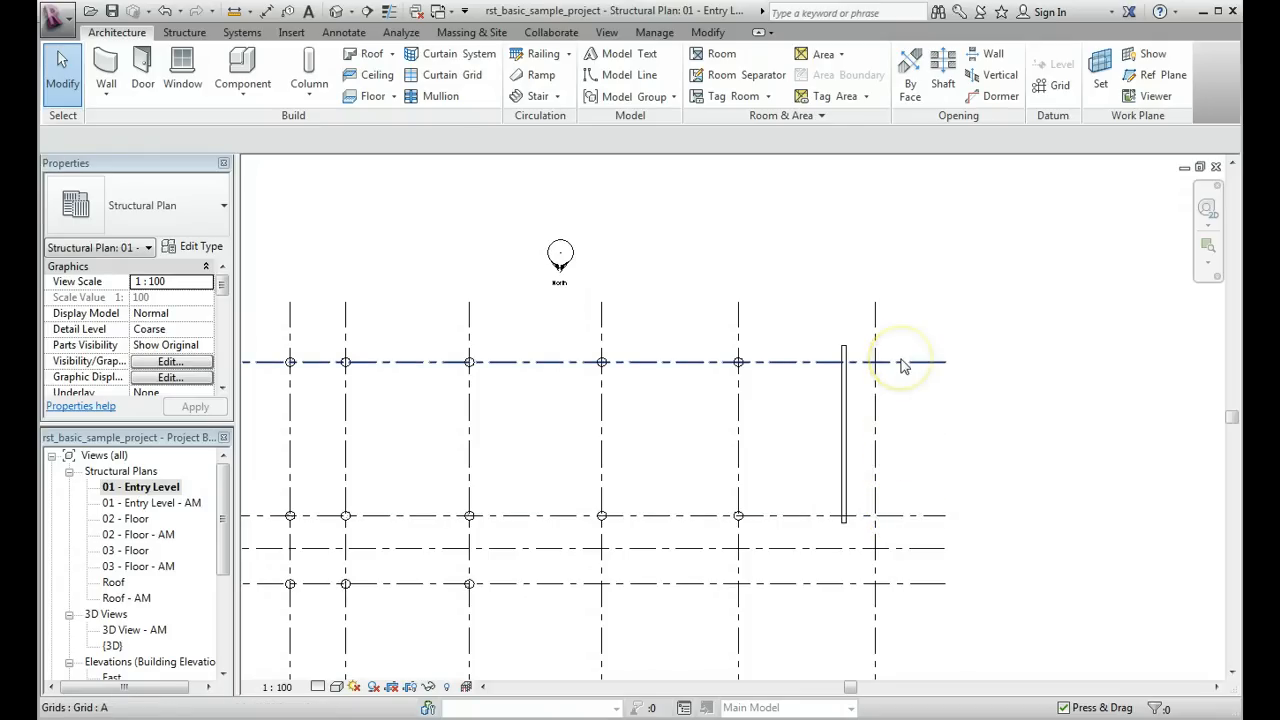
mouse_move(900, 362)
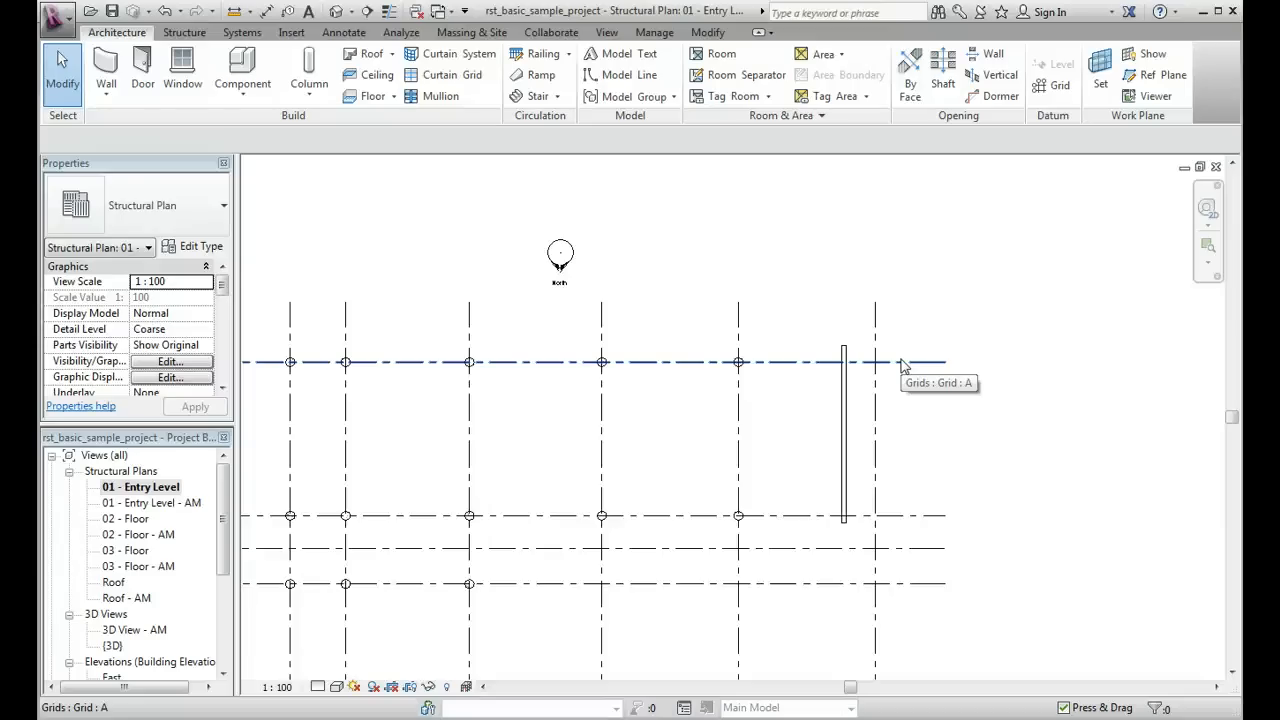
mouse_move(904, 364)
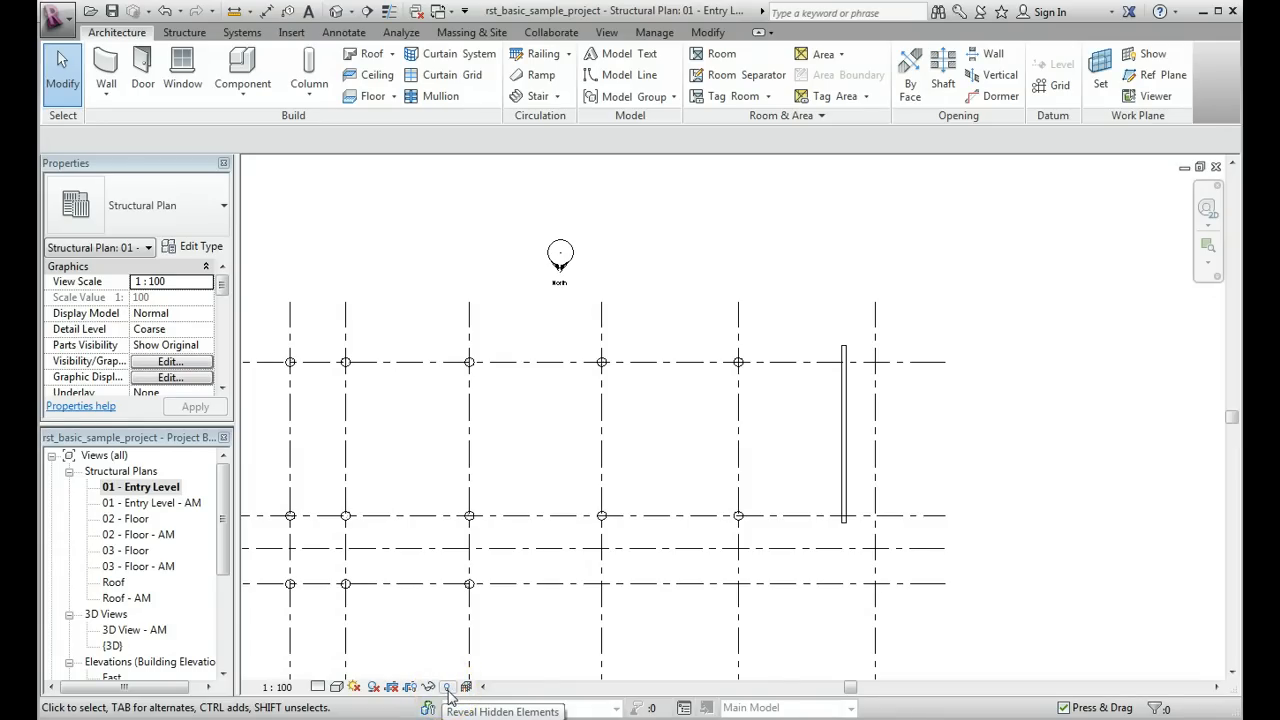
- Turn on Reveal Hidden Elements so the hidden wall shows in magenta outline
left_click(448, 686)
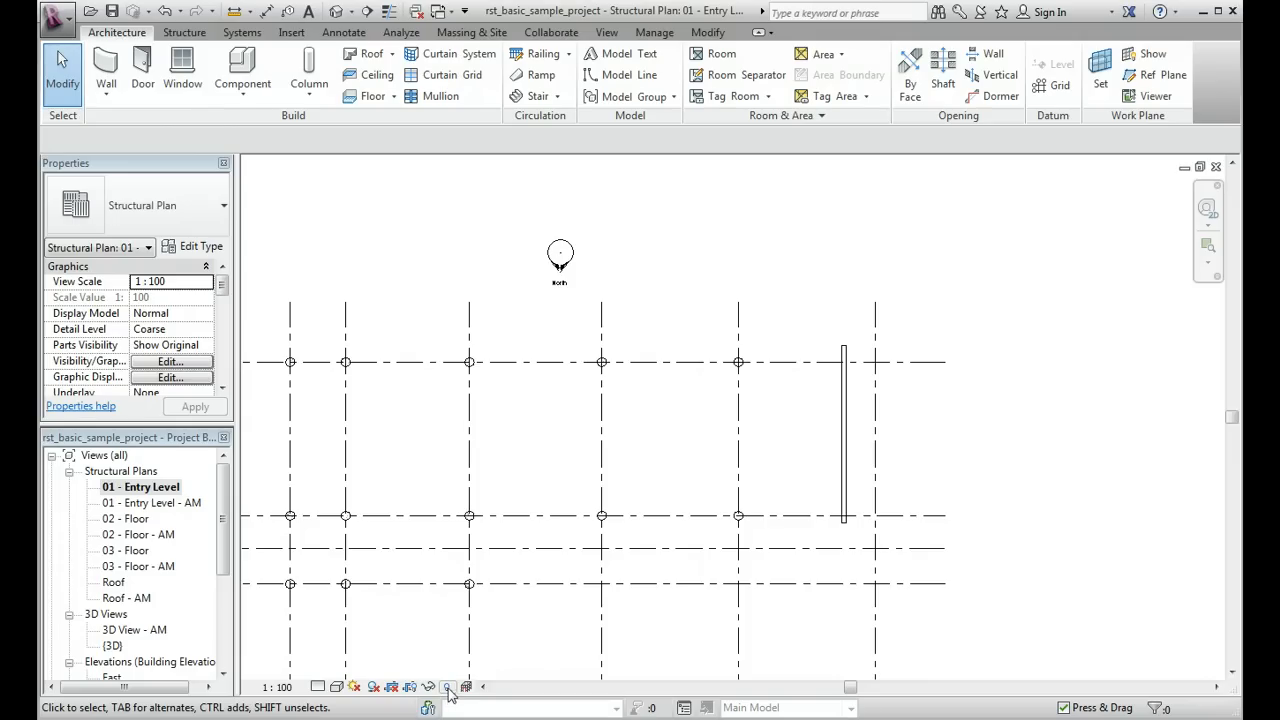
left_click(446, 688)
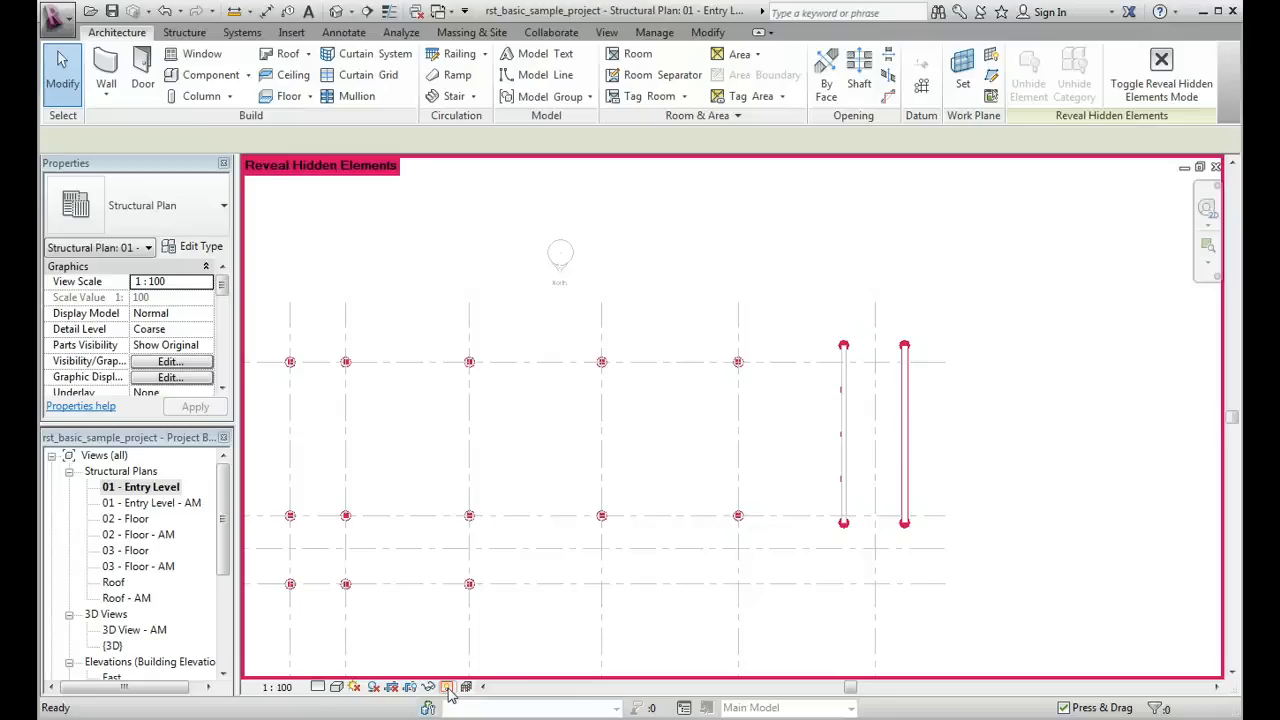
mouse_move(904, 360)
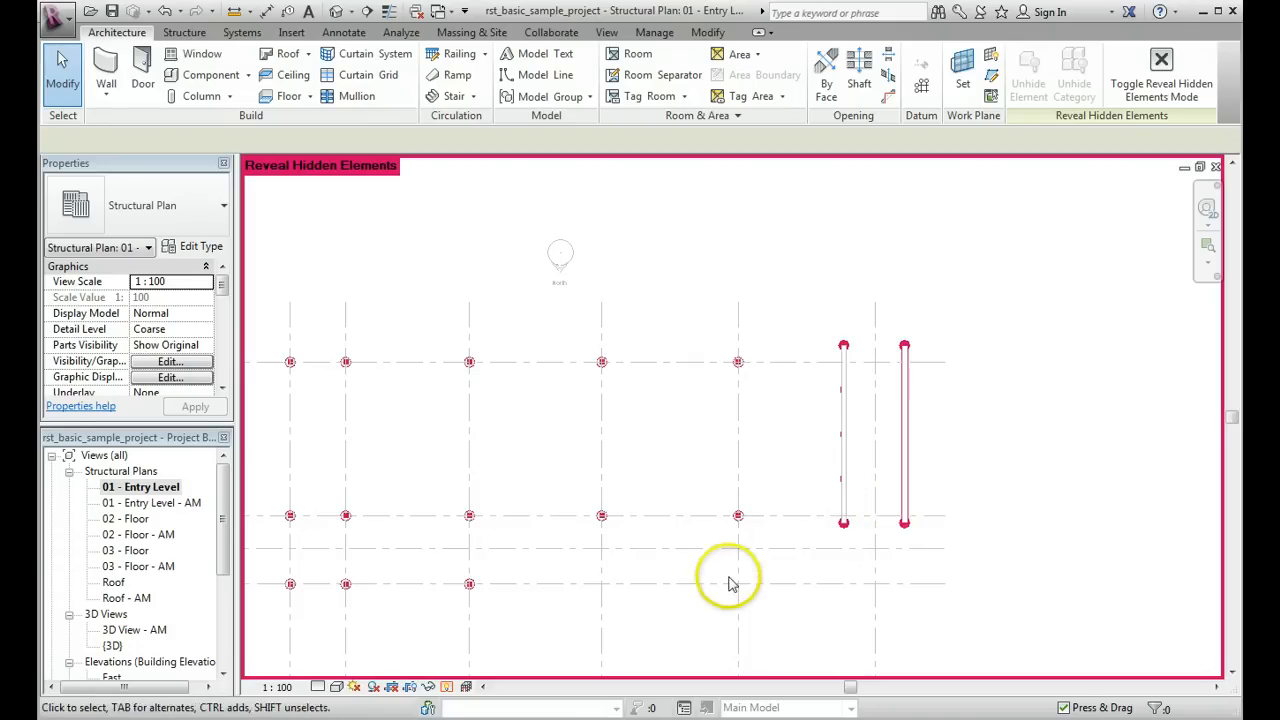
mouse_move(1208, 210)
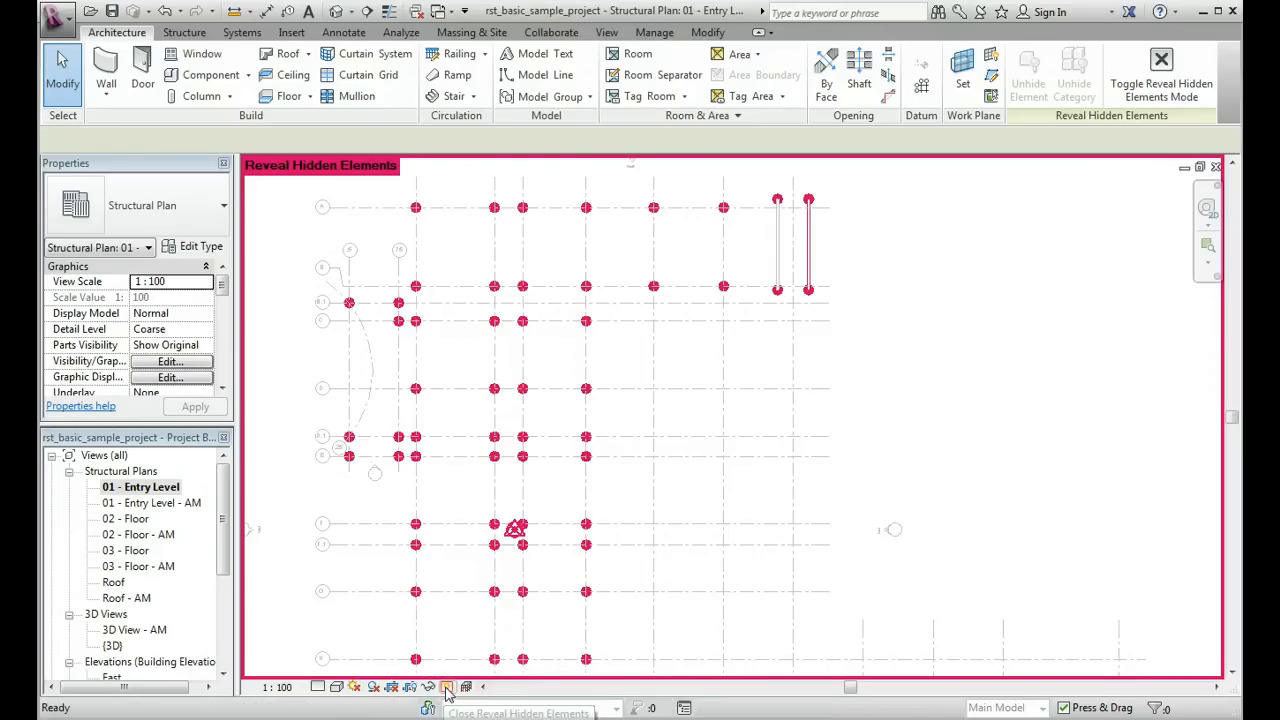
- Turn off Reveal Hidden Elements, leaving only the single visible wall
left_click(446, 686)
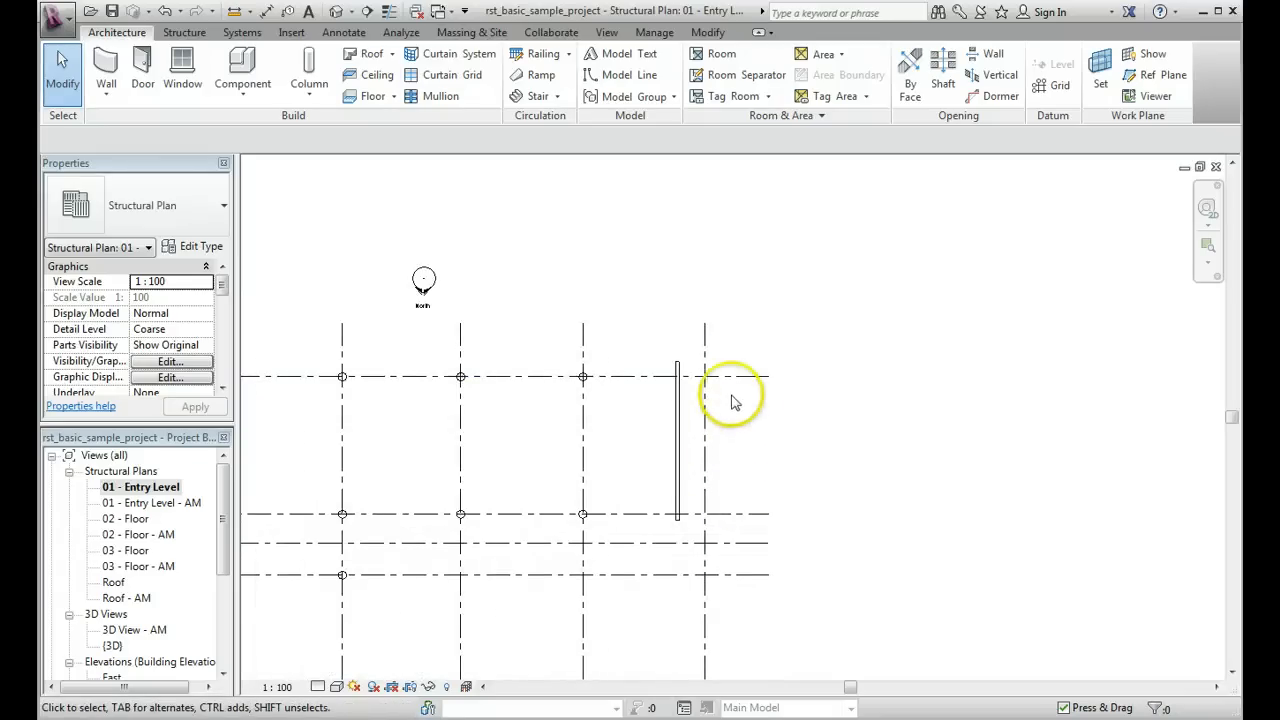
mouse_move(446, 686)
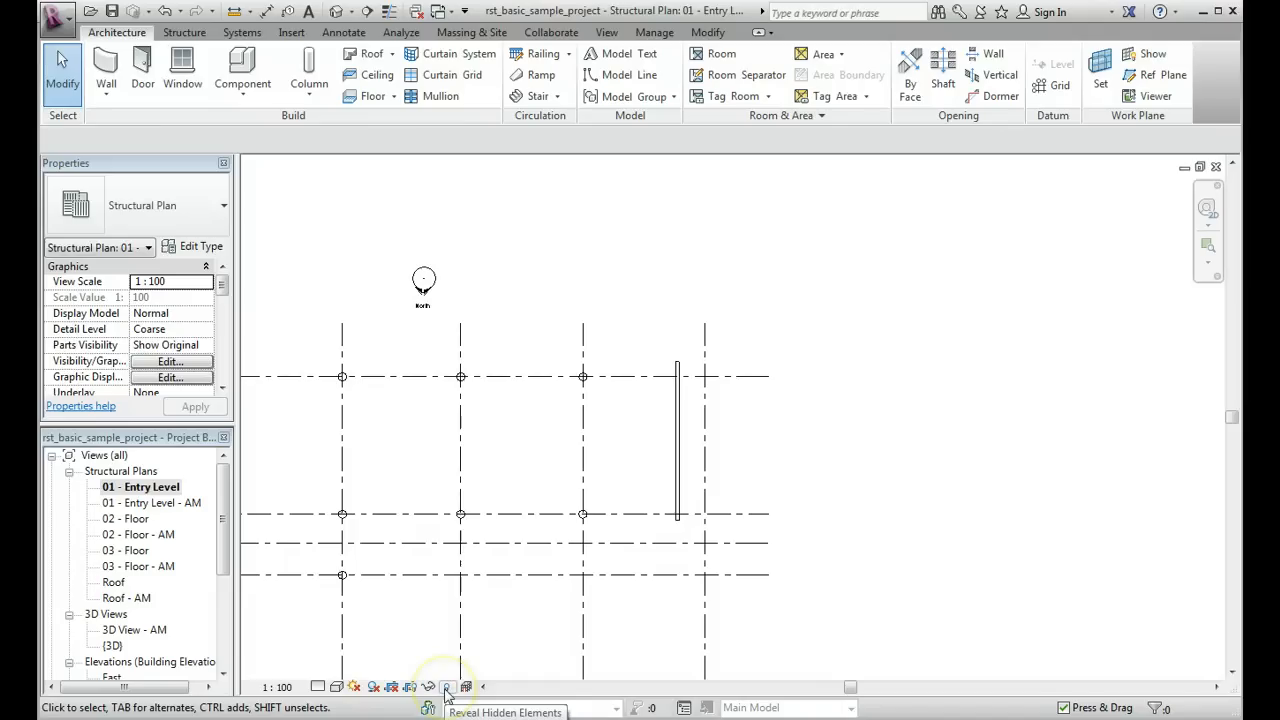
- Turn Reveal Hidden Elements back on so the hidden wall shows outlined again
left_click(448, 688)
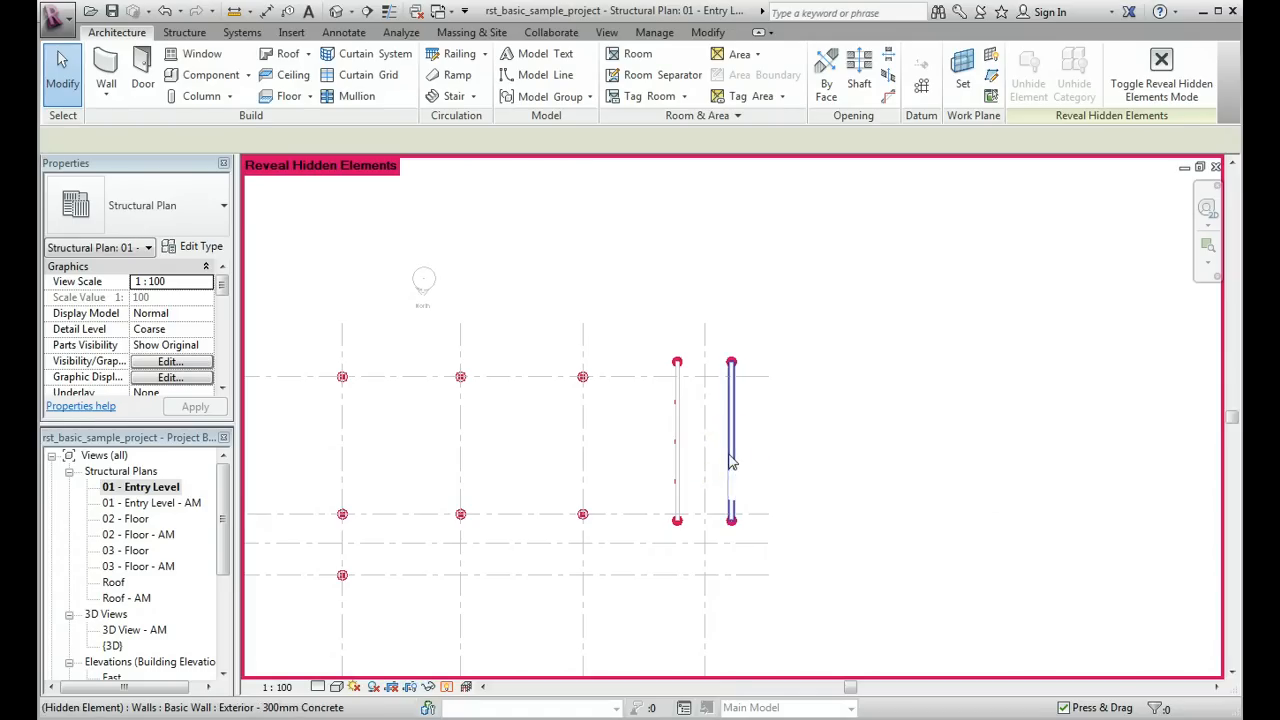
- Unhide the outlined wall via Unhide in View > Elements so both walls show again
left_click(730, 440)
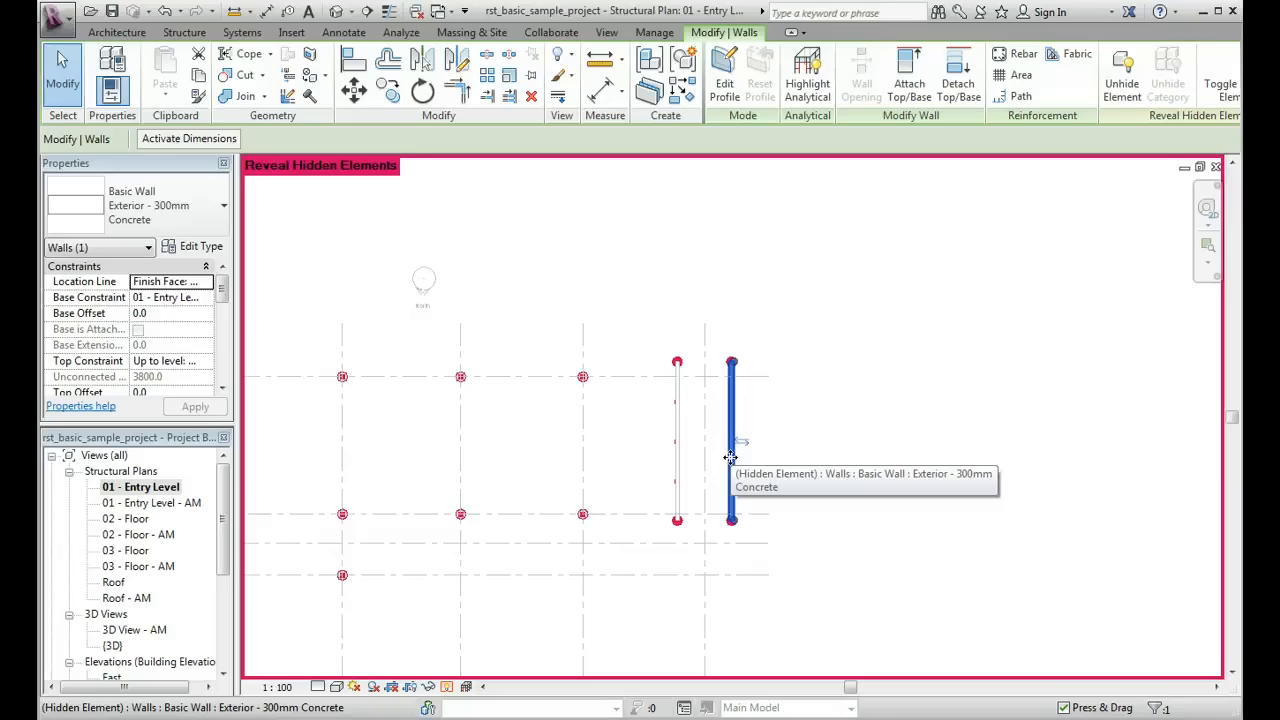
right_click(732, 460)
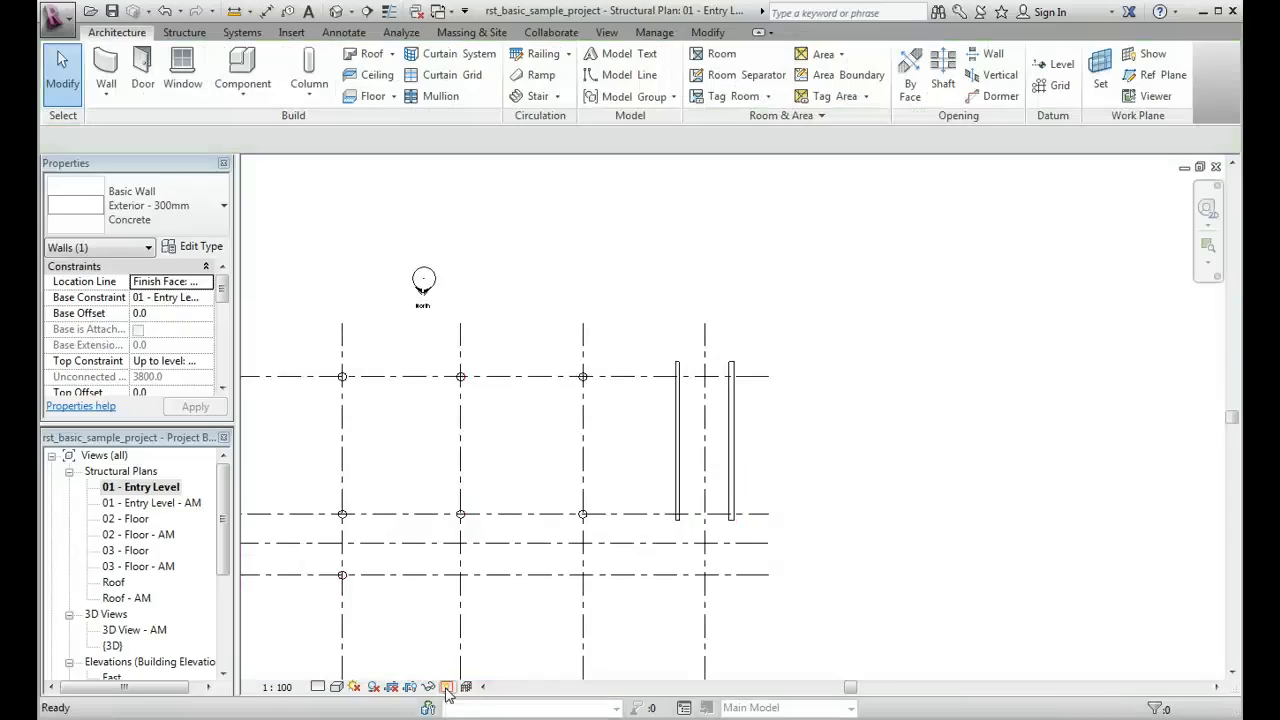
left_click(730, 436)
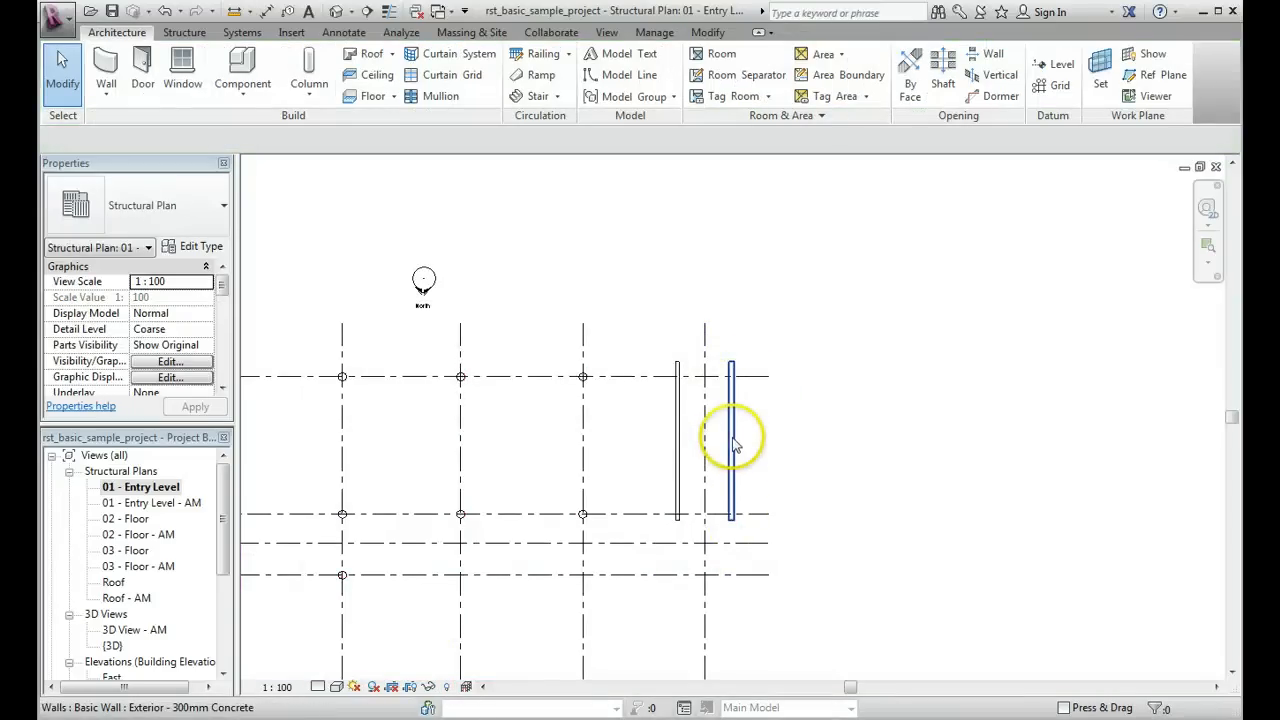